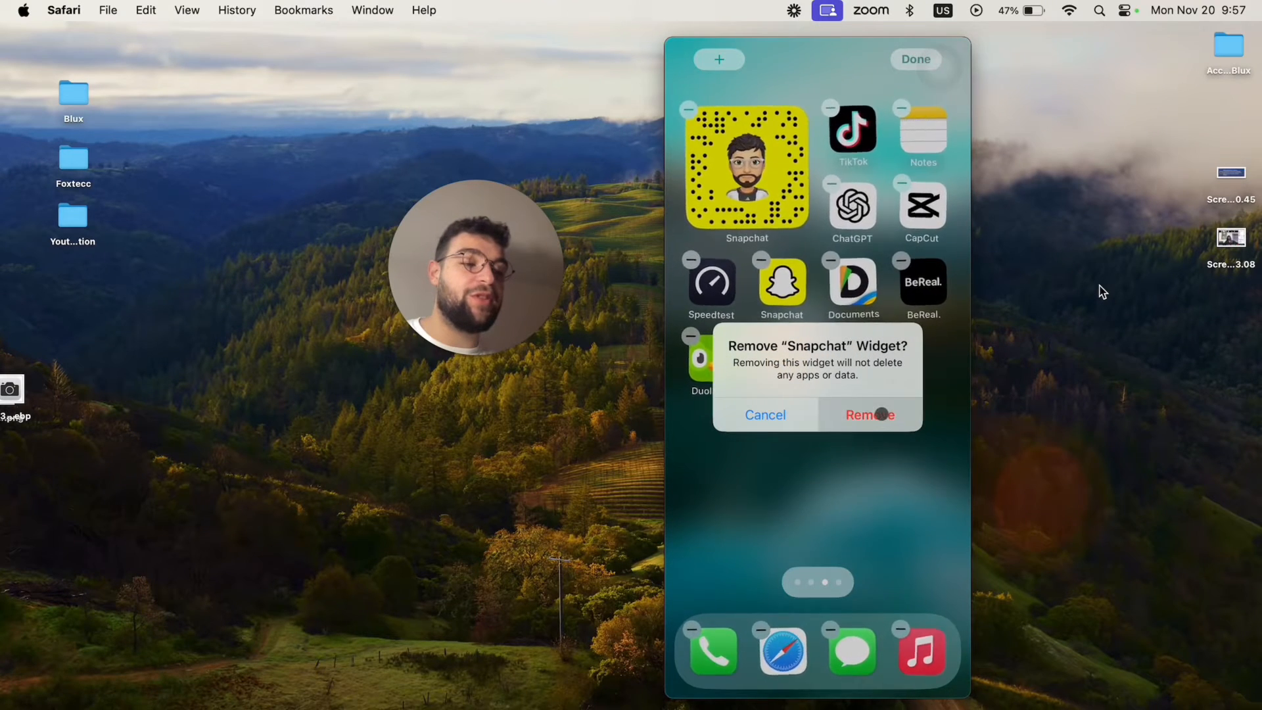
- Confirm removing the Snapchat widget, then remove Phone from the dock via Remove from Home Screen
{"action": "left_click", "coordinate": [870, 414]}
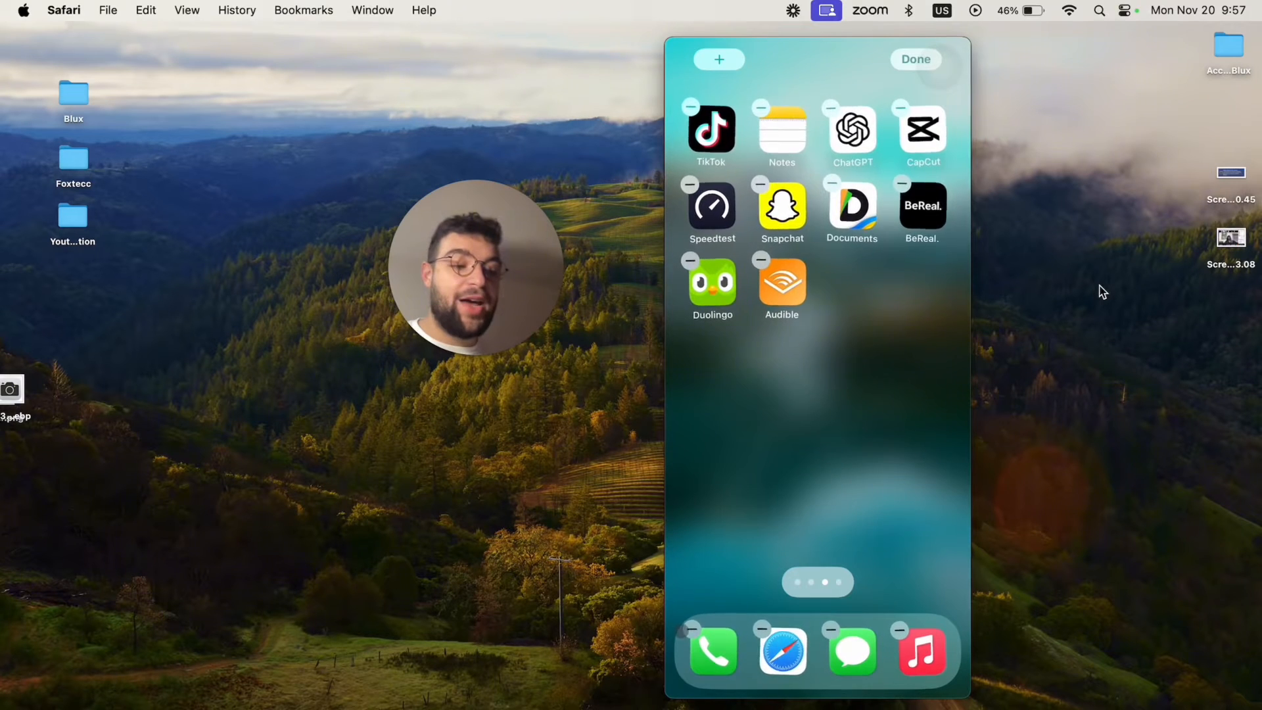
{"action": "left_click", "coordinate": [691, 629]}
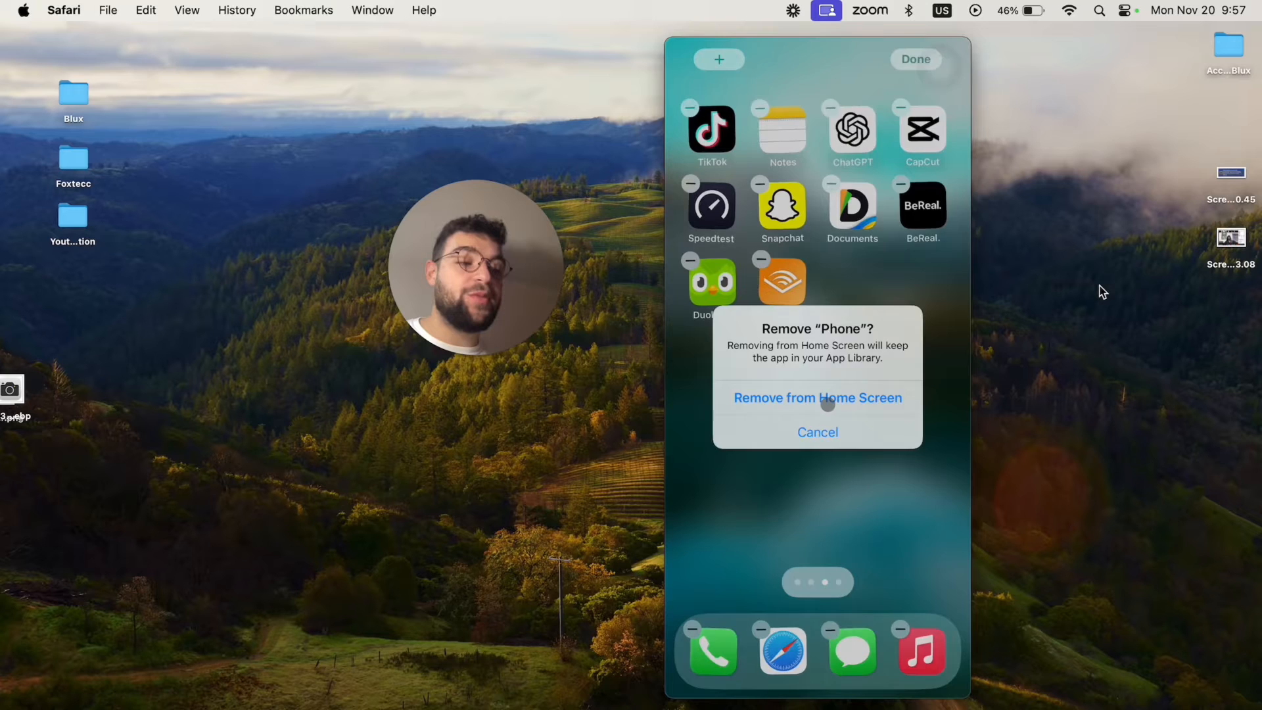
{"action": "left_click", "coordinate": [816, 397]}
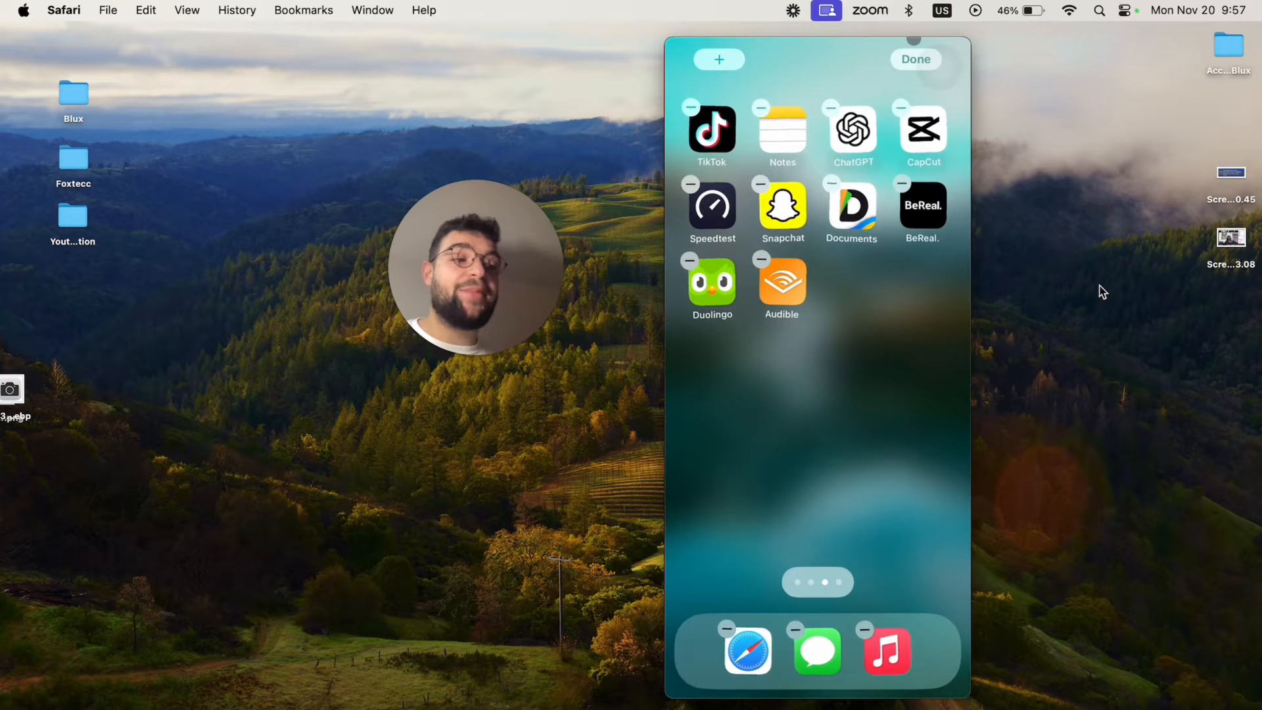
- From the App Library's Social group, drag Phone back into the dock as the fourth app
{"action": "left_click", "coordinate": [915, 60]}
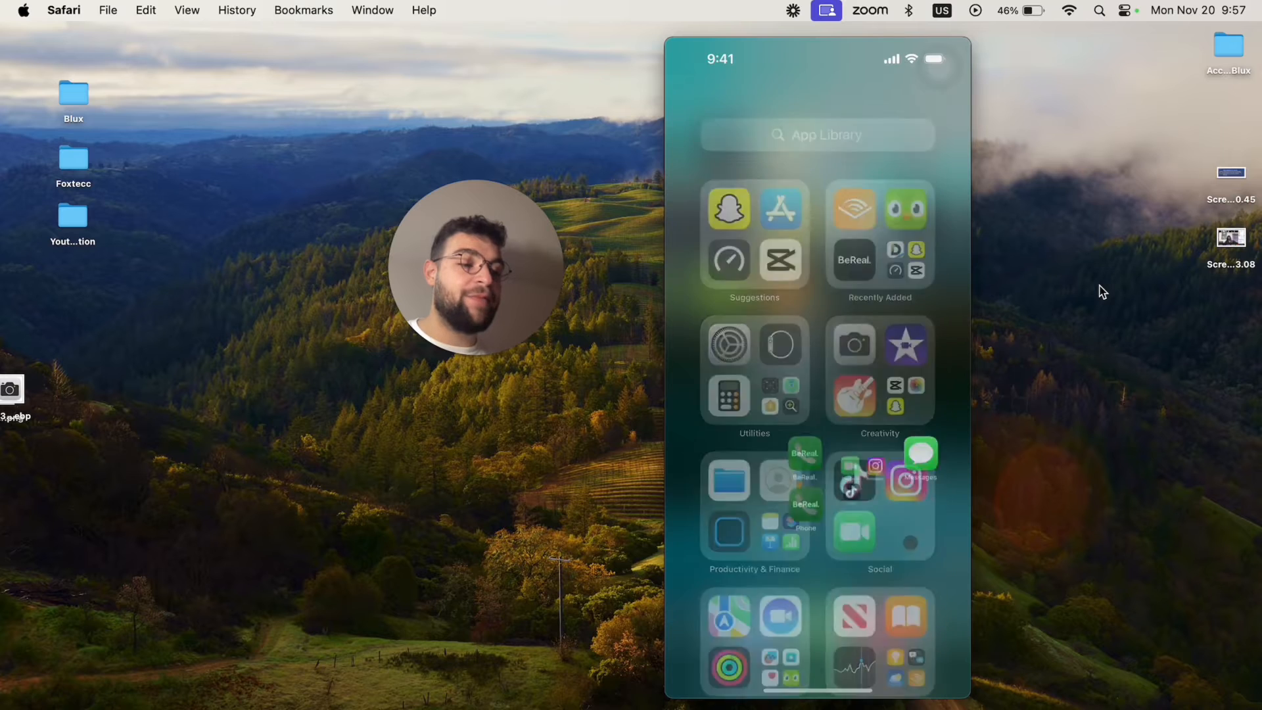
{"action": "left_click", "coordinate": [880, 515]}
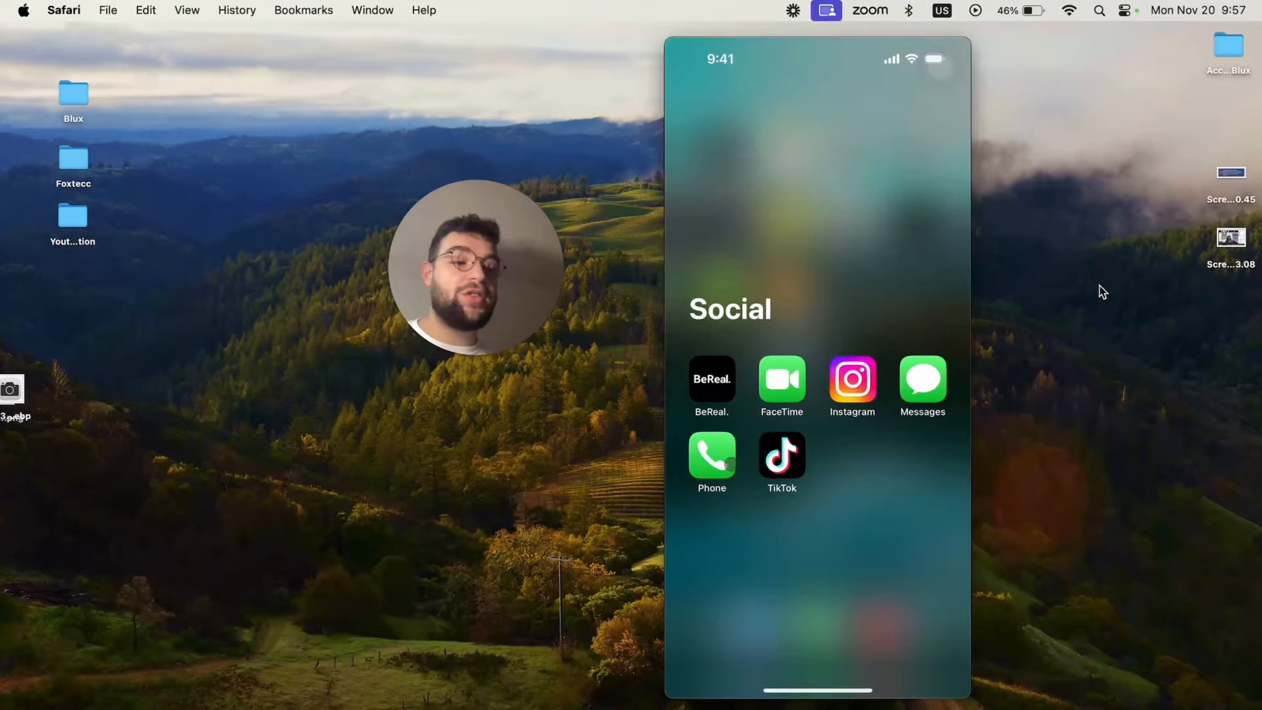
{"action": "left_click", "coordinate": [712, 456]}
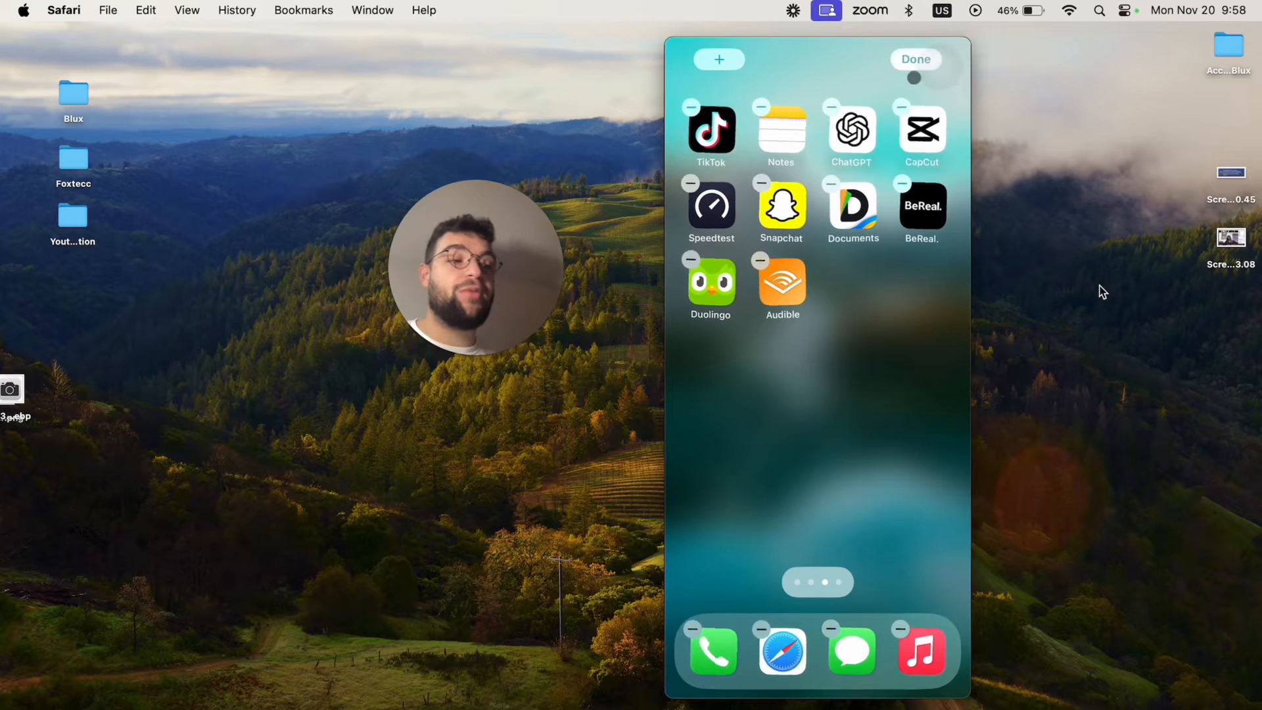
- Finish editing, search the App Library for 'Phon' and pick Phone from the results
{"action": "left_click", "coordinate": [915, 60]}
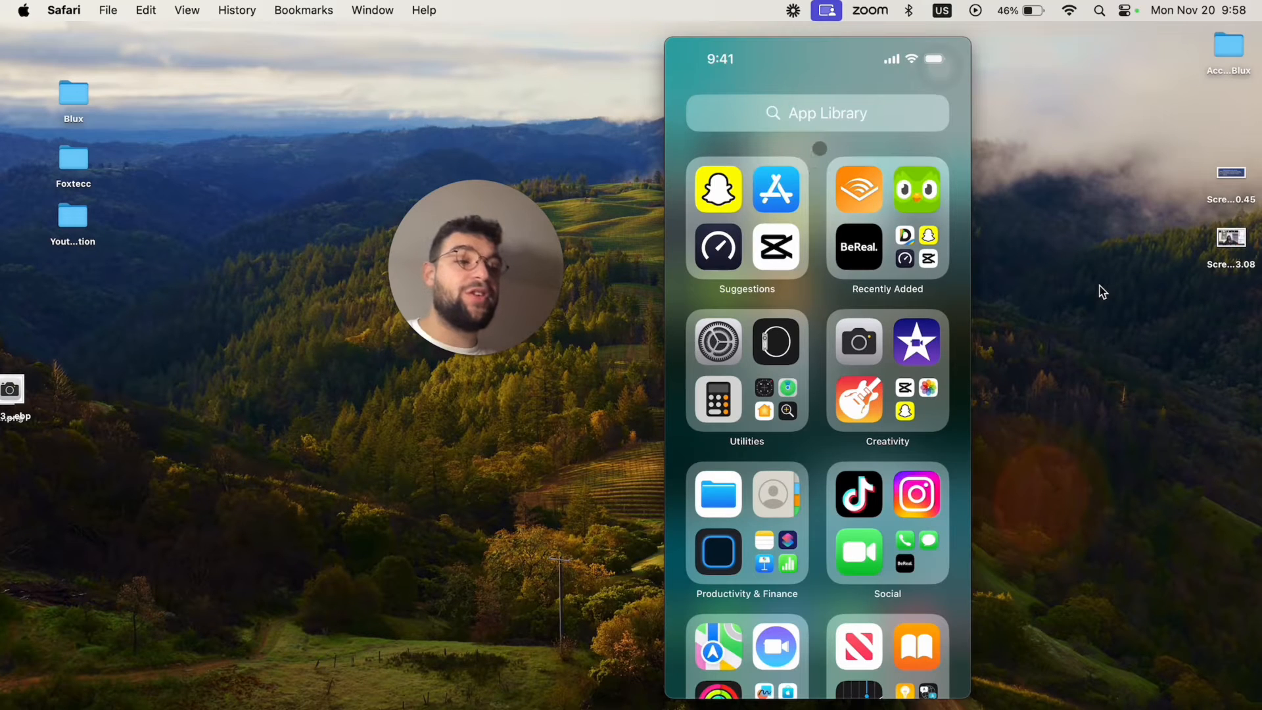
{"action": "left_click", "coordinate": [815, 113]}
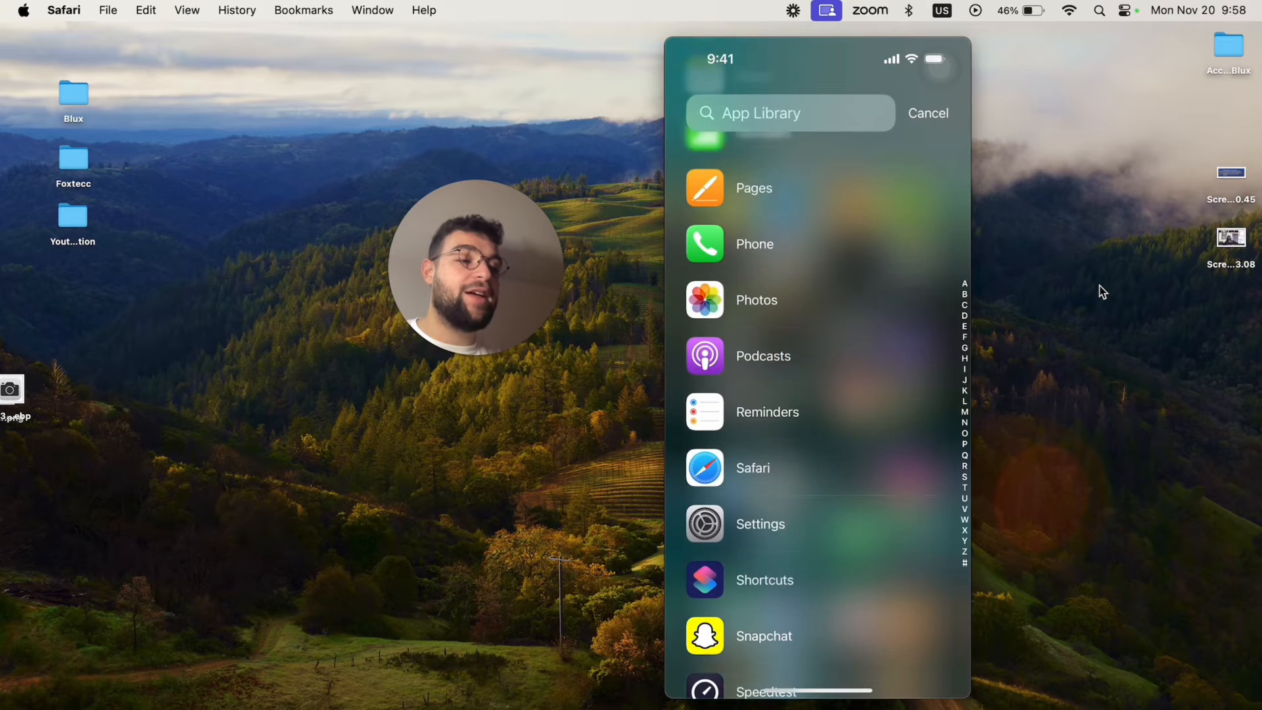
{"action": "left_click", "coordinate": [789, 113]}
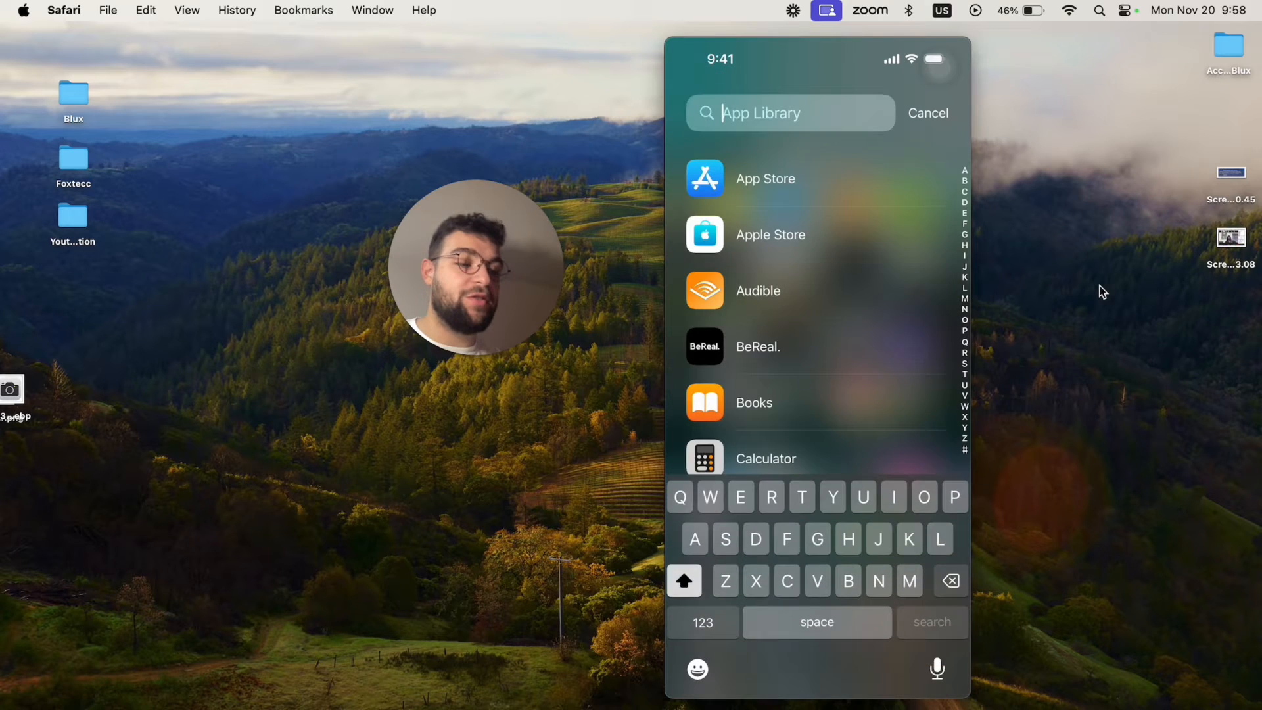
{"action": "type", "text": "Phon"}
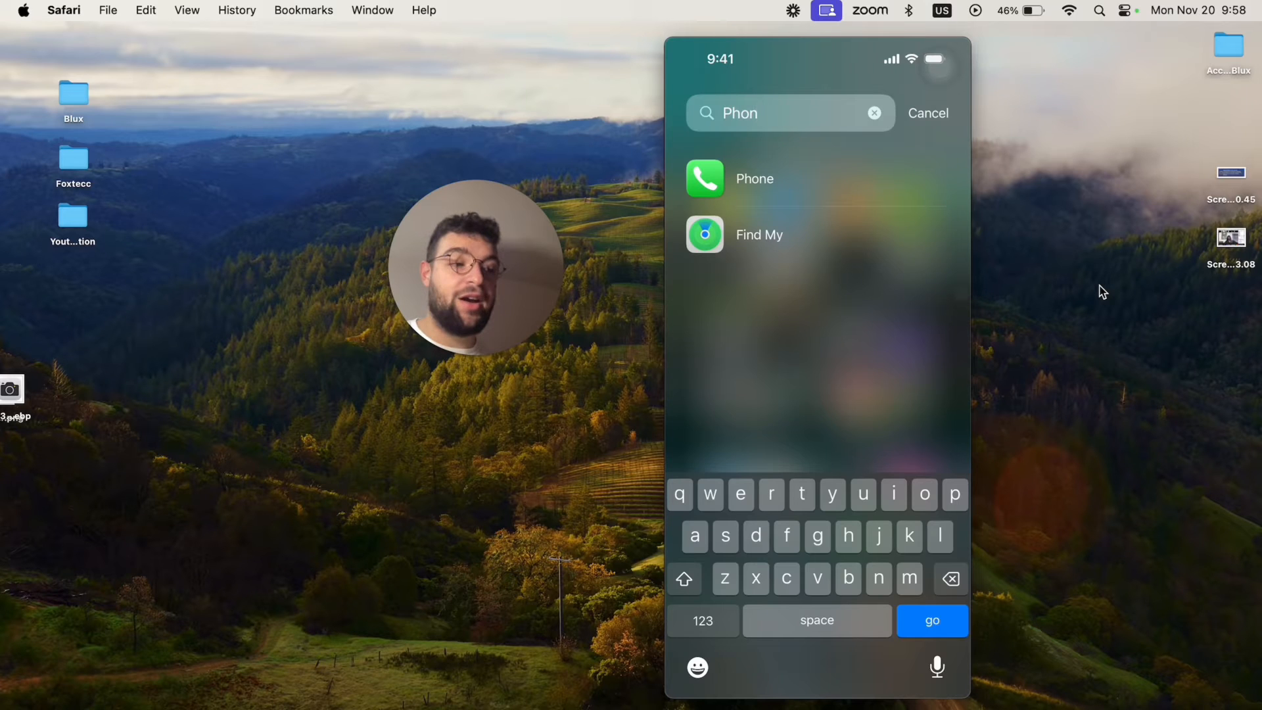
{"action": "left_click", "coordinate": [755, 179]}
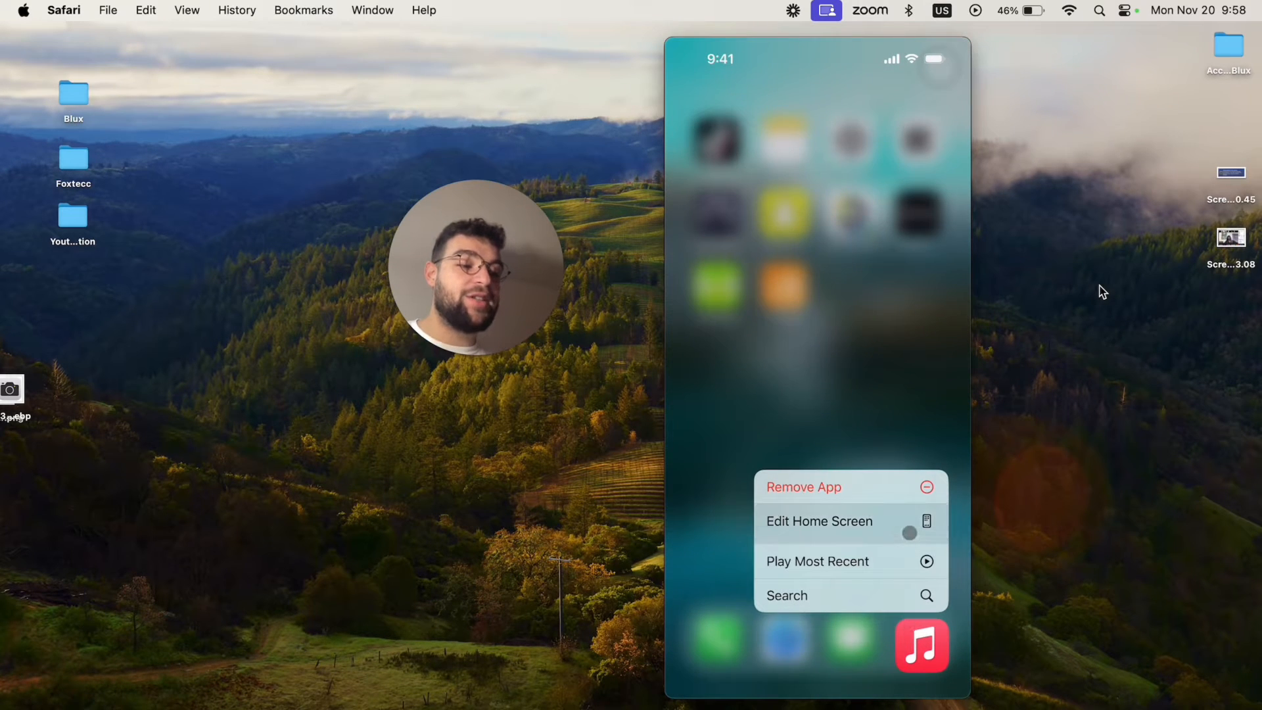
- In home screen editing, choose Delete App on Music in the dock and confirm the deletion
{"action": "left_click", "coordinate": [819, 521]}
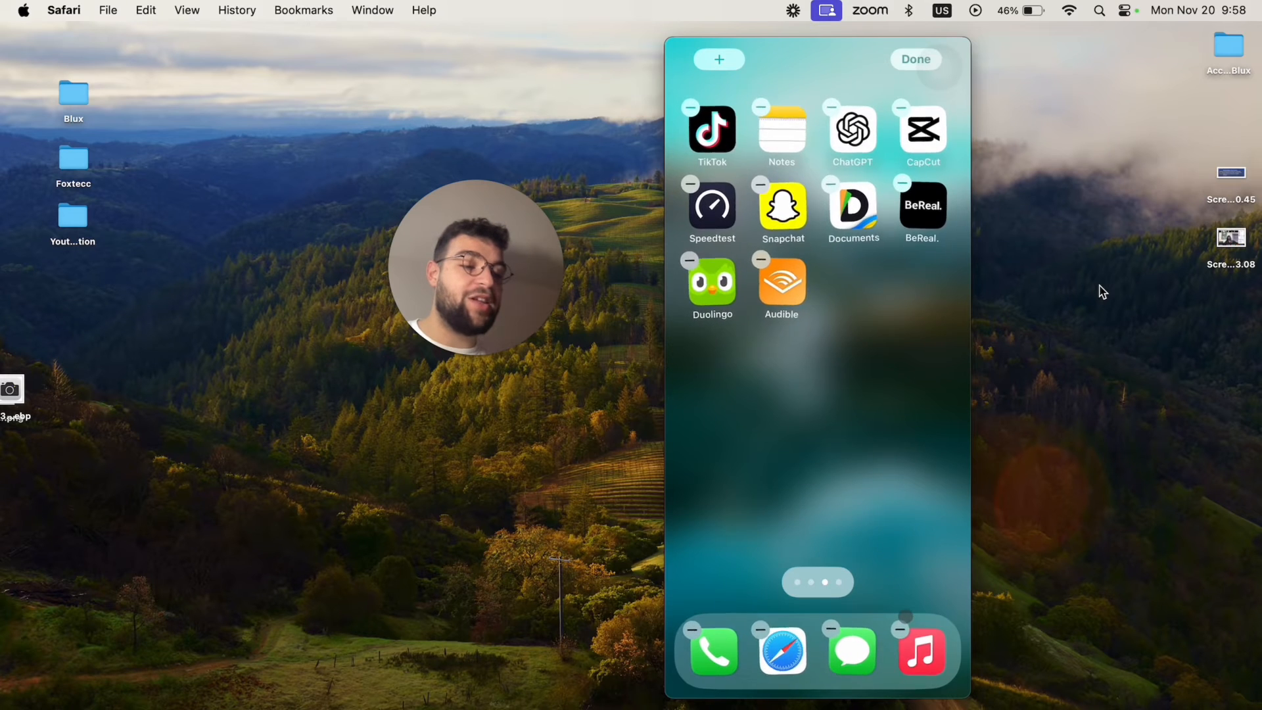
{"action": "left_click", "coordinate": [900, 630]}
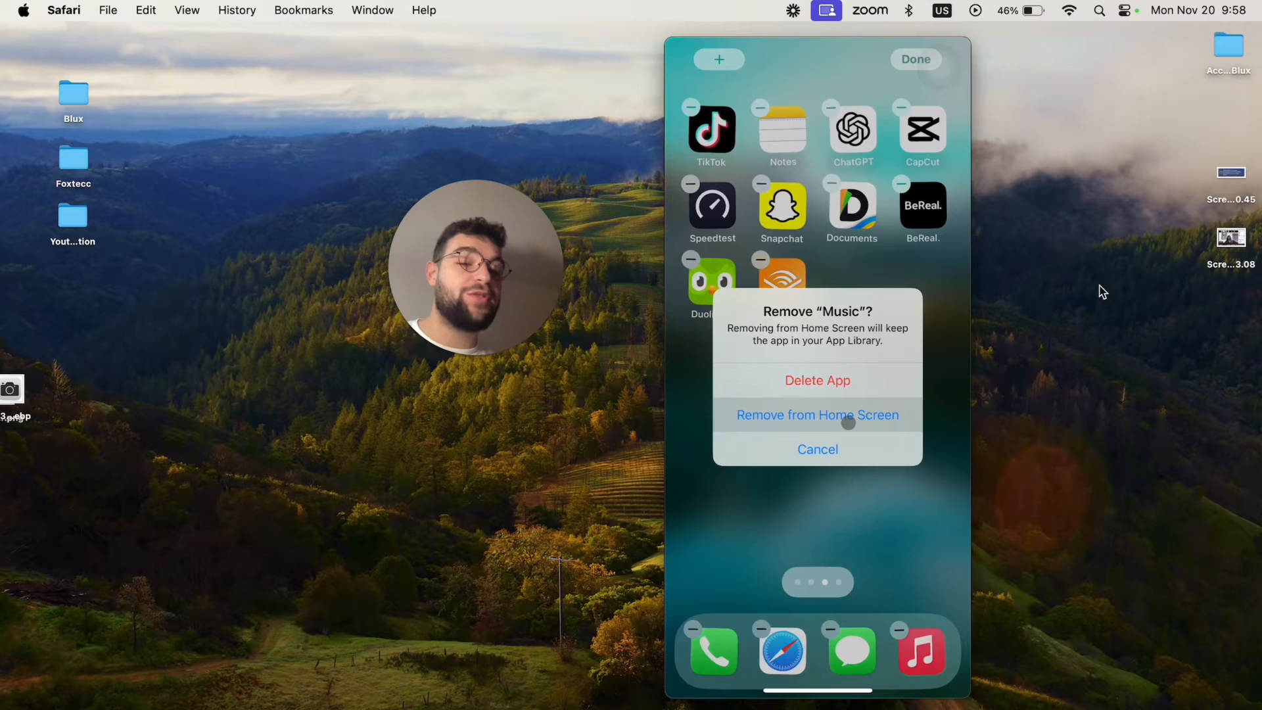
{"action": "mouse_move", "coordinate": [816, 380]}
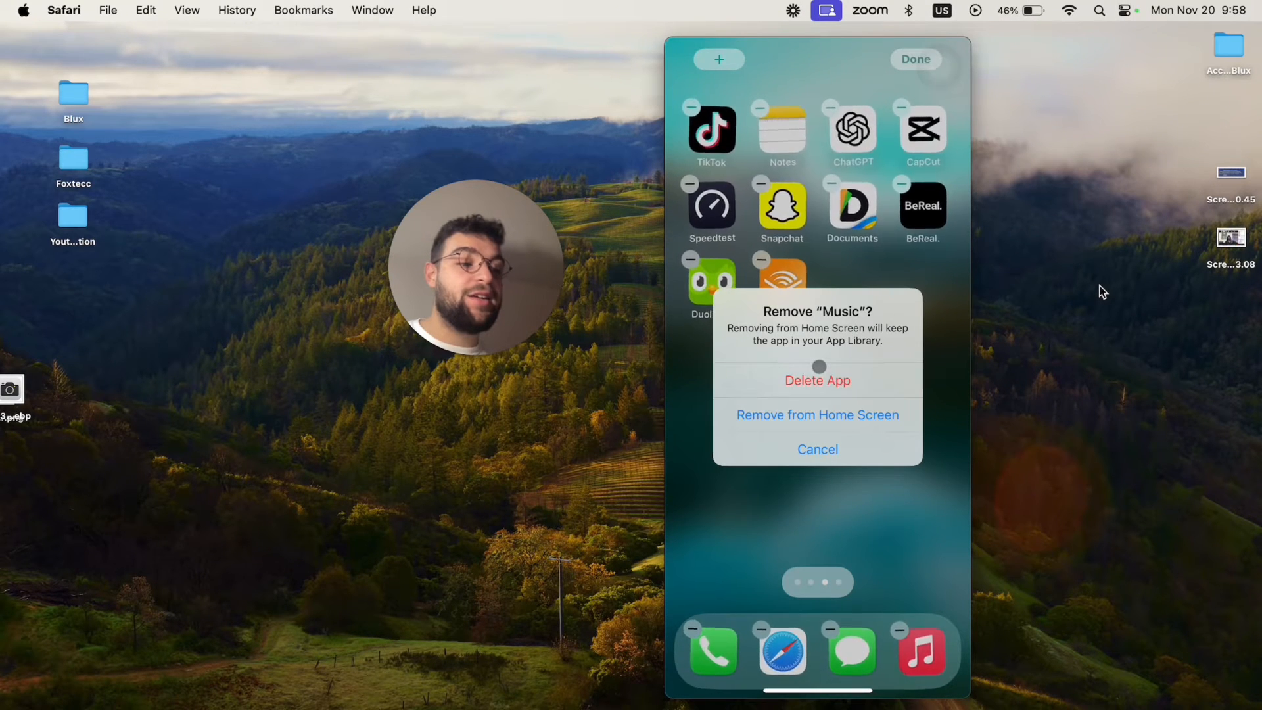
{"action": "left_click", "coordinate": [816, 379]}
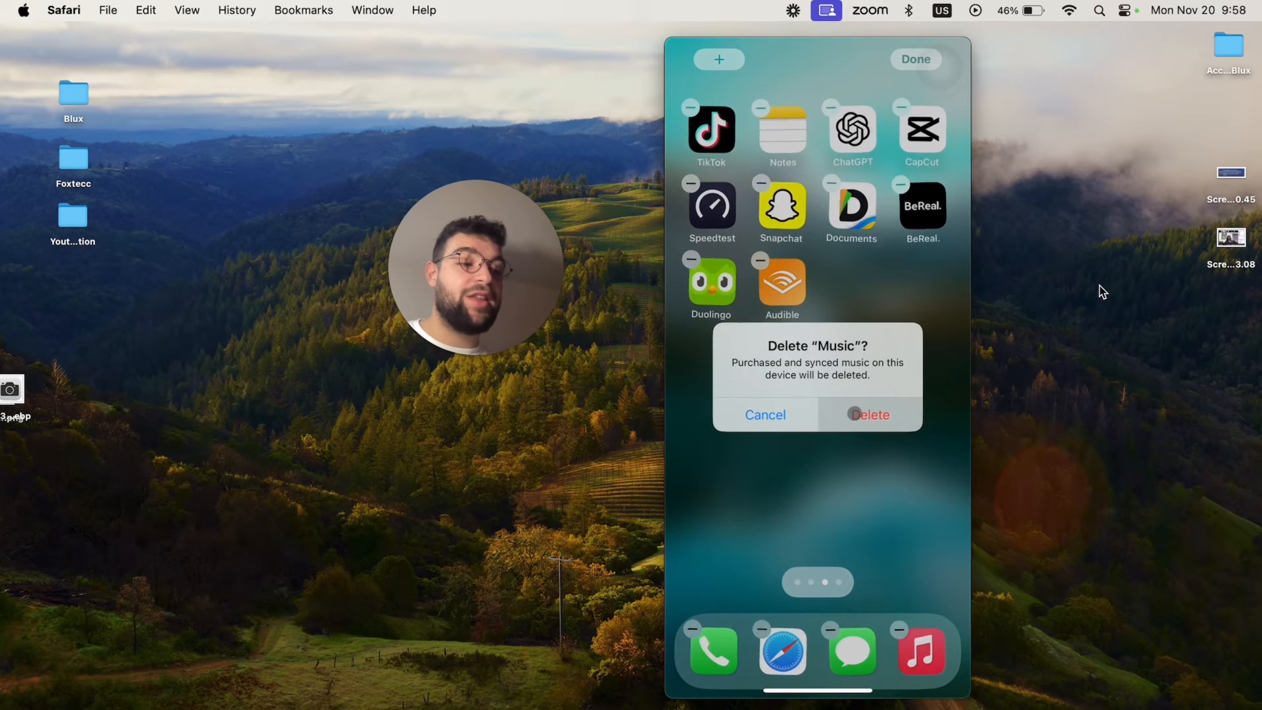
{"action": "left_click", "coordinate": [869, 415]}
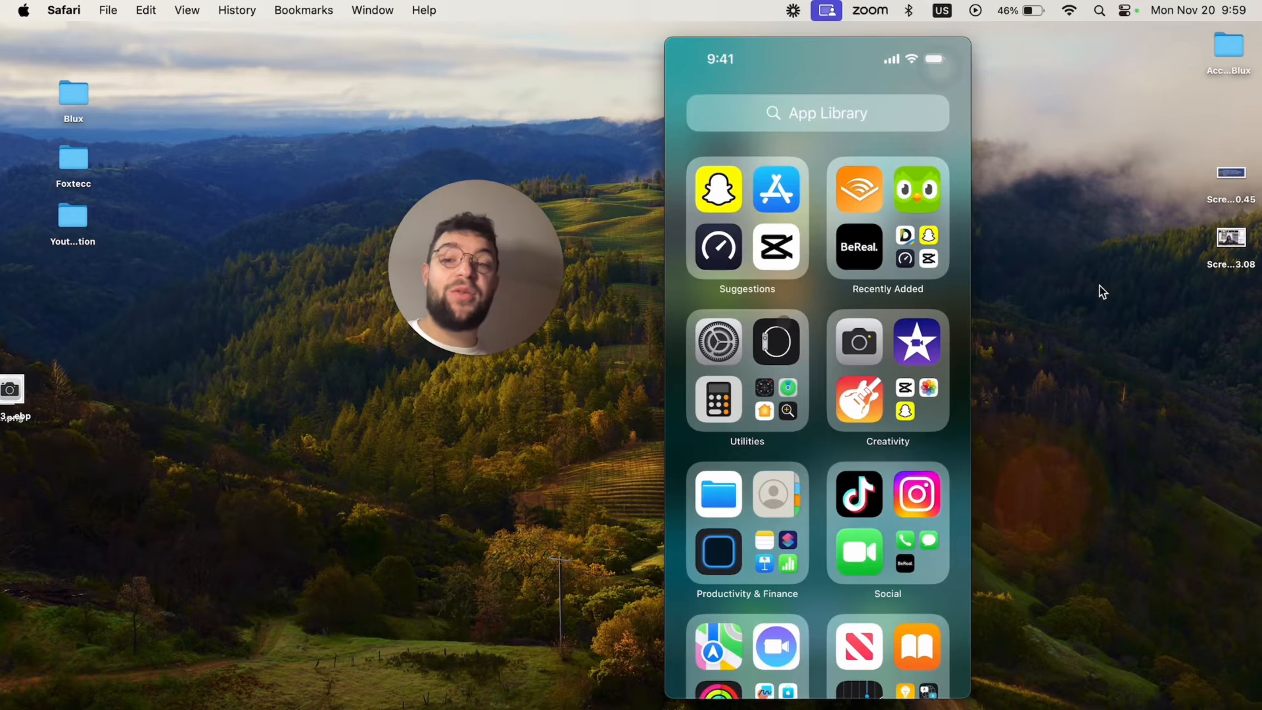
- Search the App Library for 'Music', find it gone, and cancel the search
{"action": "left_click", "coordinate": [815, 113]}
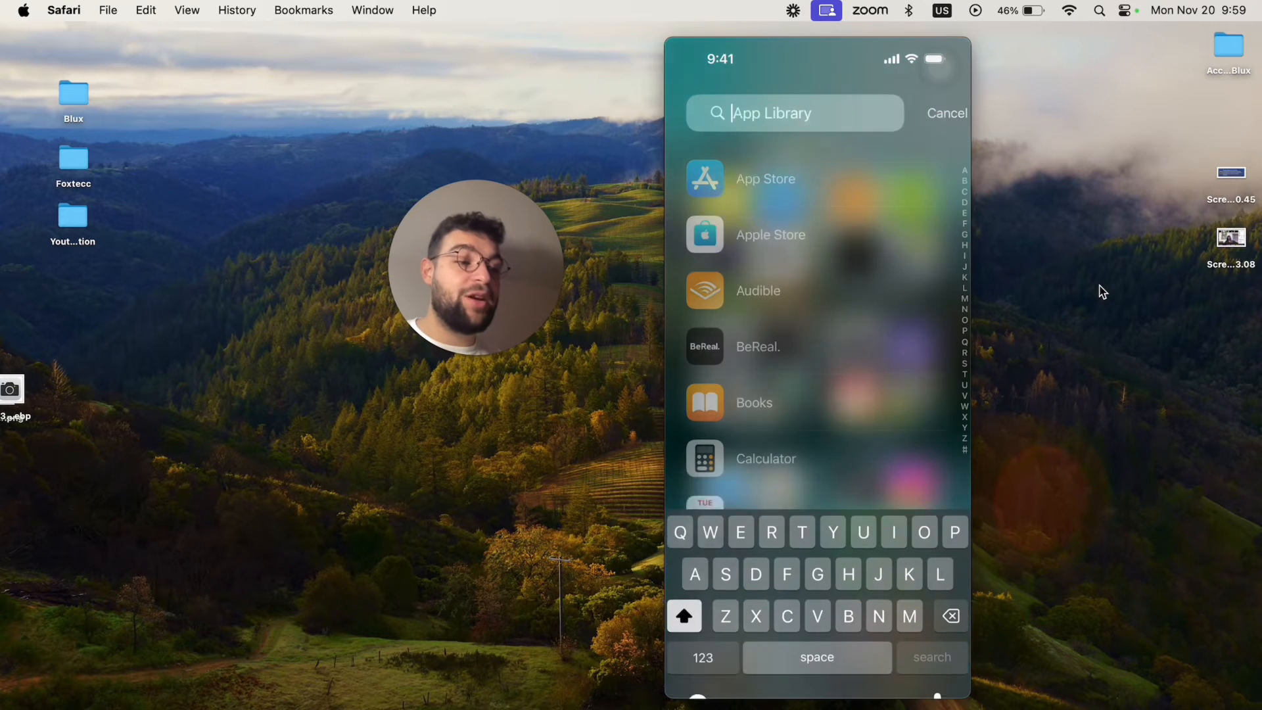
{"action": "type", "text": "Mus"}
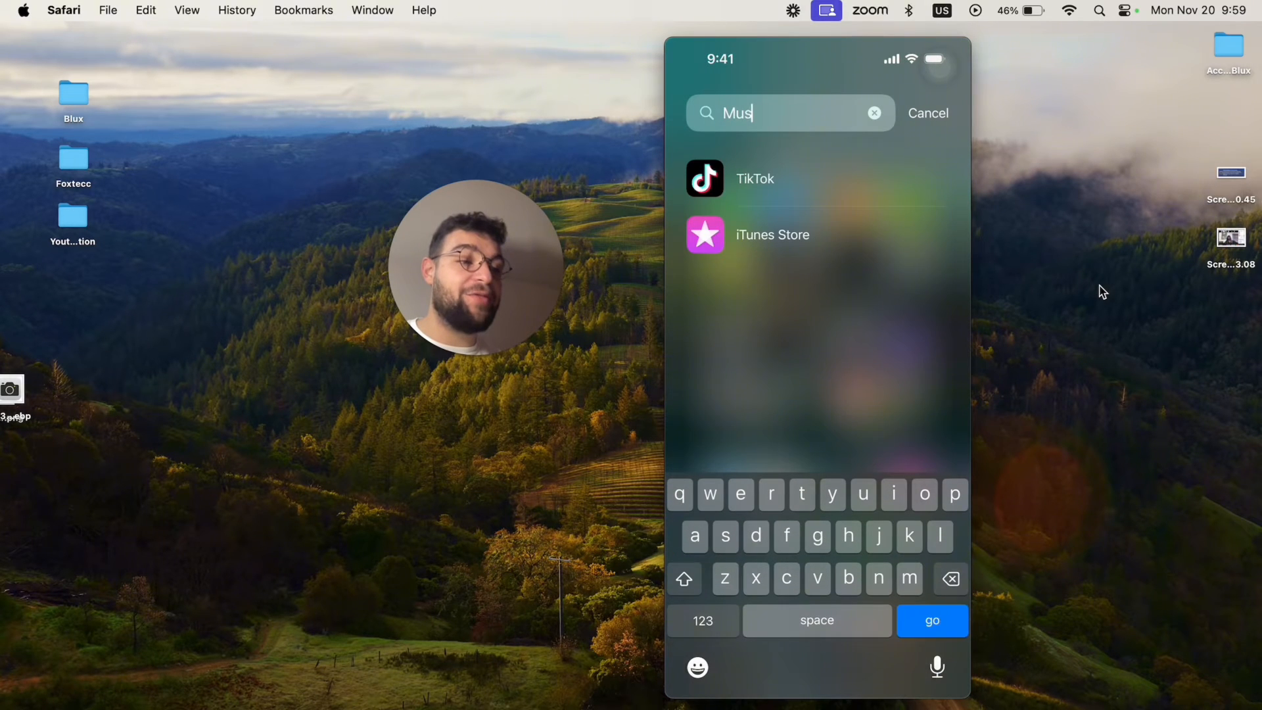
{"action": "type", "text": "ic"}
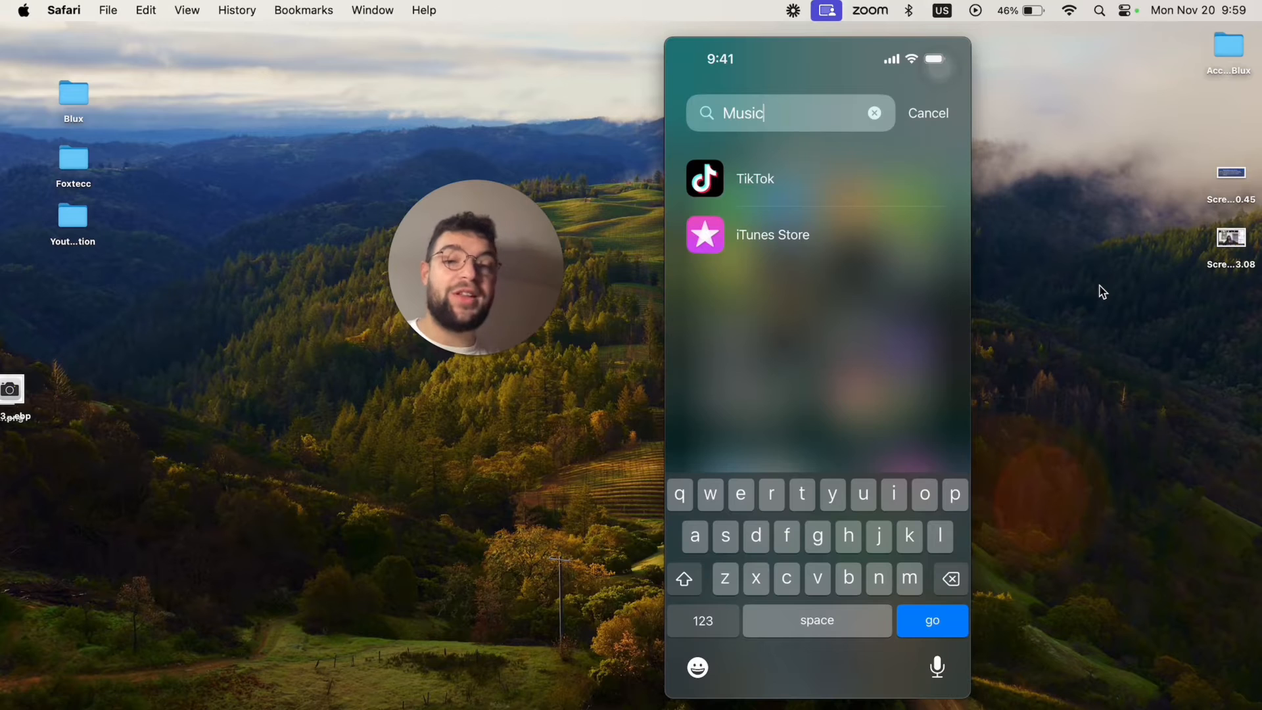
{"action": "left_click", "coordinate": [926, 113]}
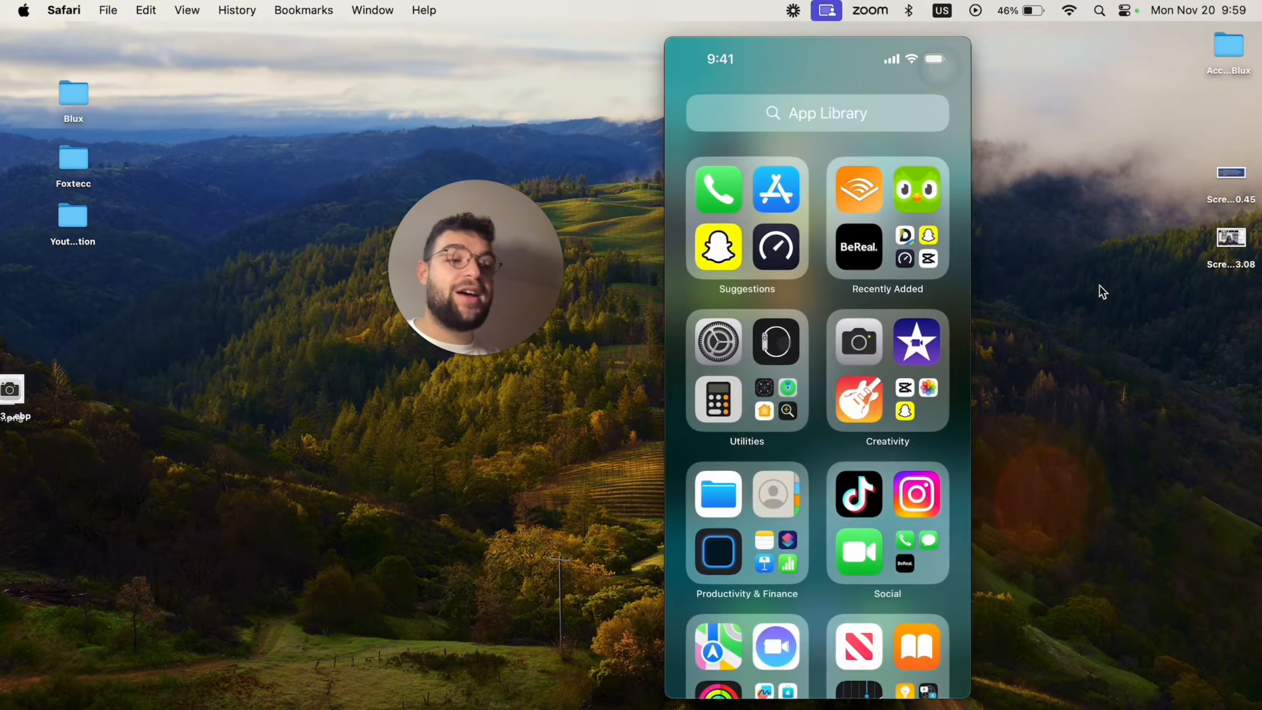
- Search the App Store for 'music', redownload Apple Music and finish arranging the dock
{"action": "left_click", "coordinate": [817, 113]}
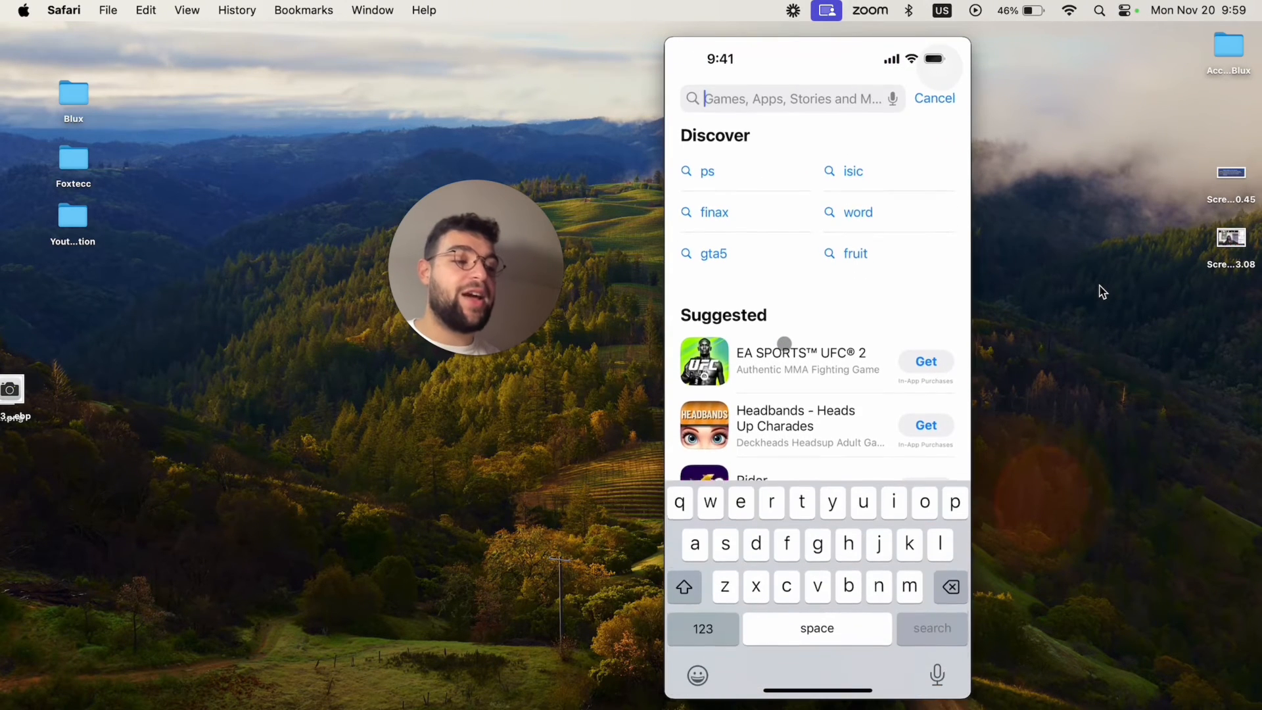
{"action": "type", "text": "music"}
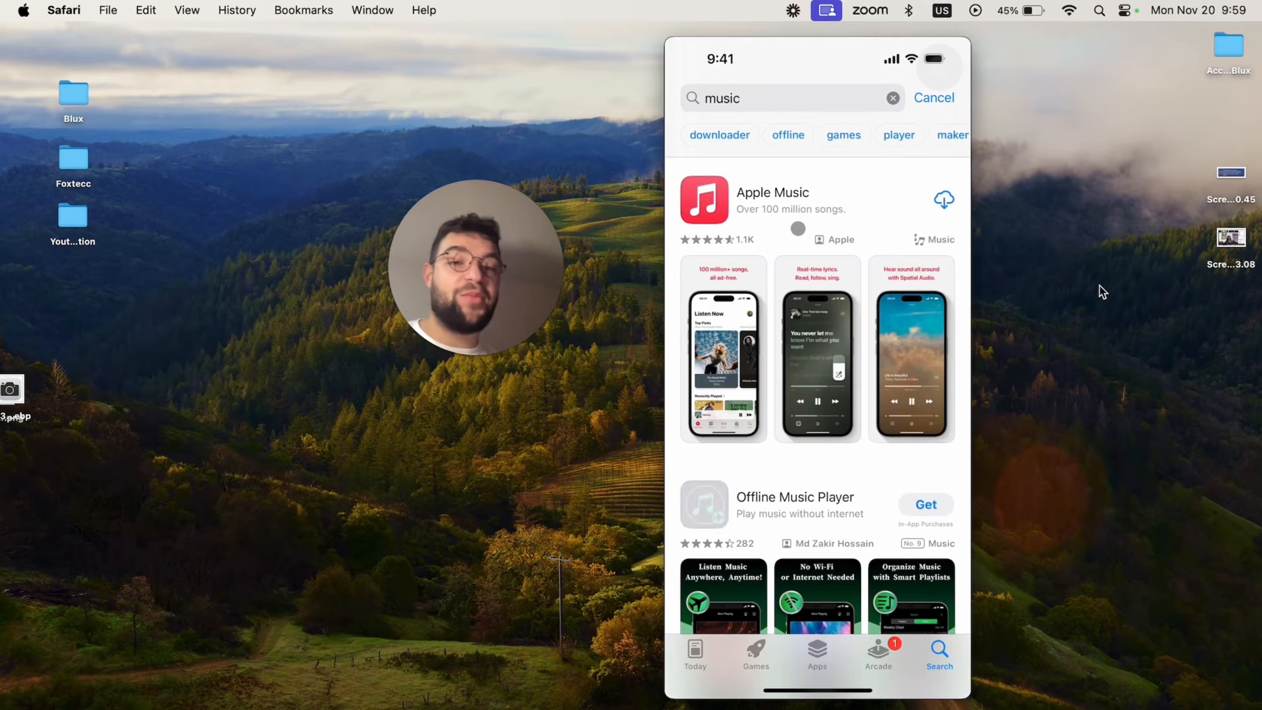
{"action": "left_click", "coordinate": [944, 199]}
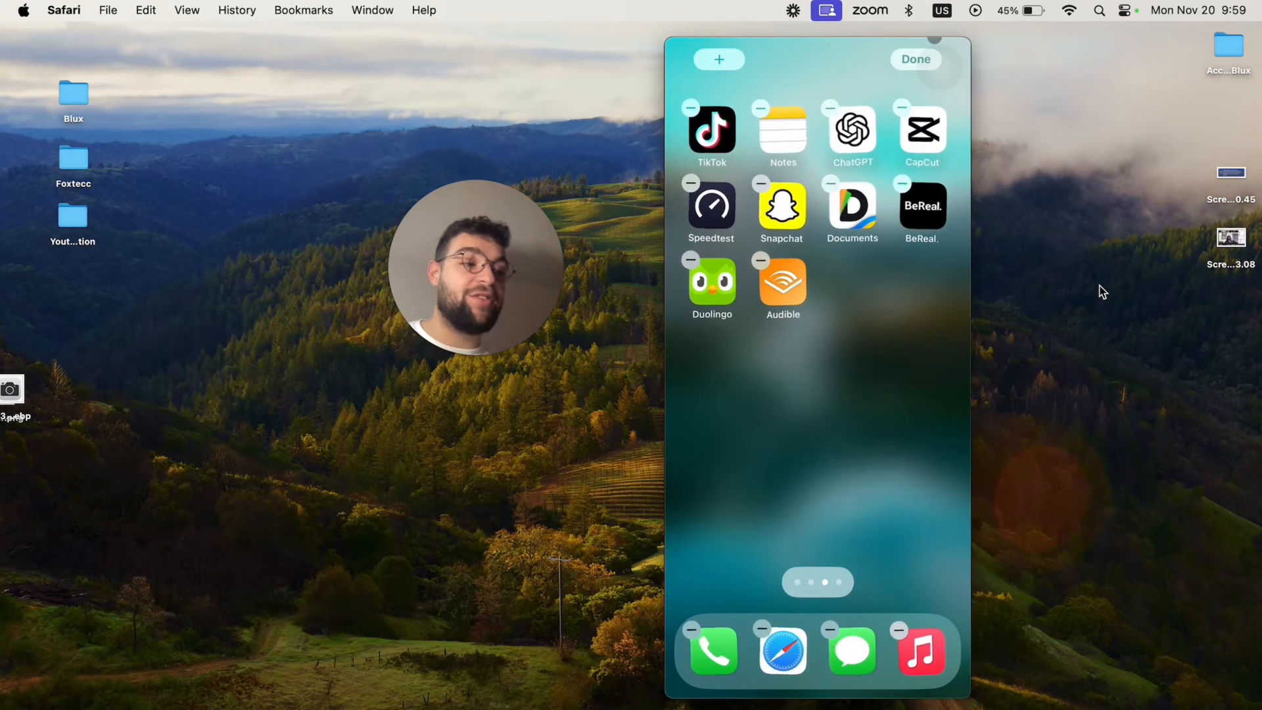
{"action": "left_click", "coordinate": [915, 59]}
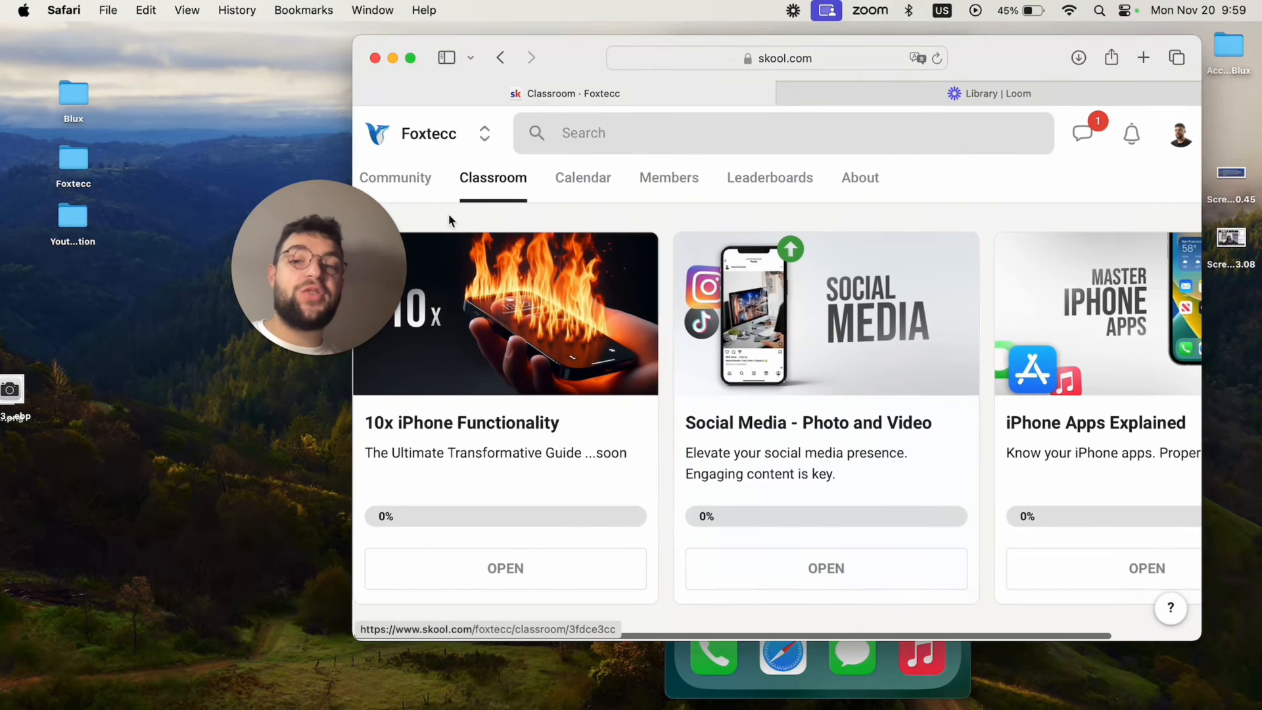
{"action": "mouse_move", "coordinate": [509, 262]}
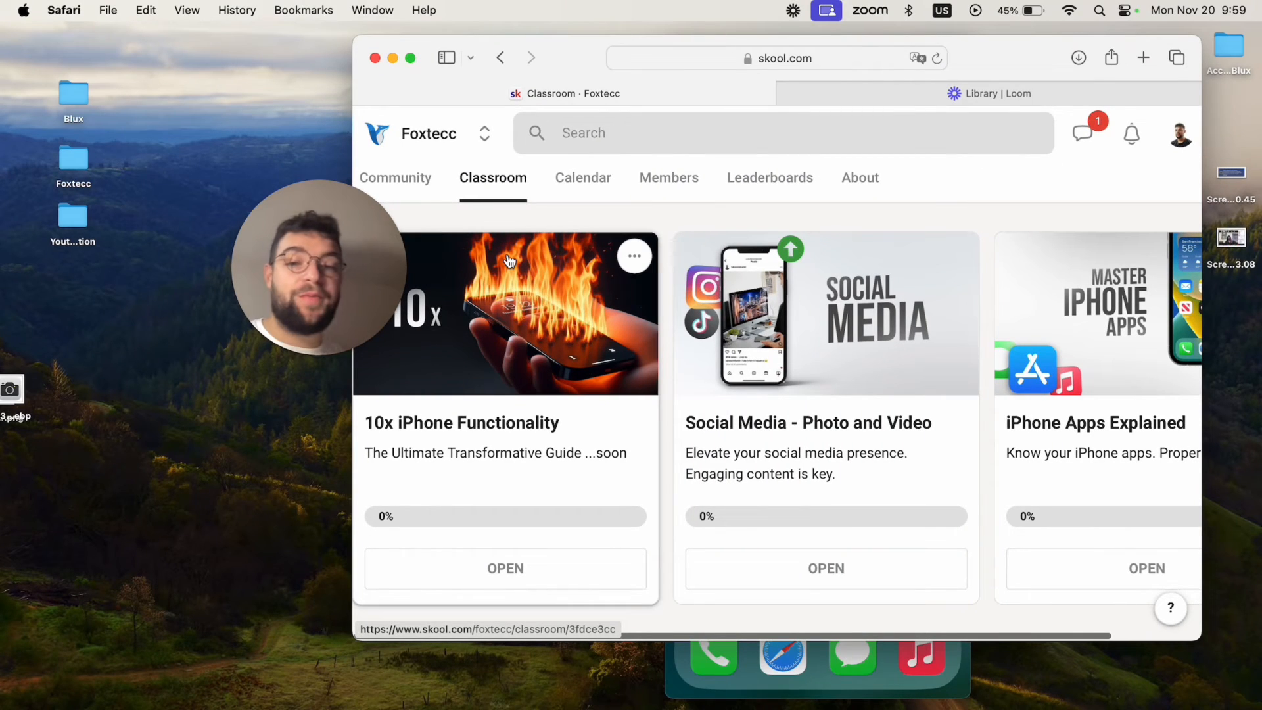
{"action": "mouse_move", "coordinate": [630, 329]}
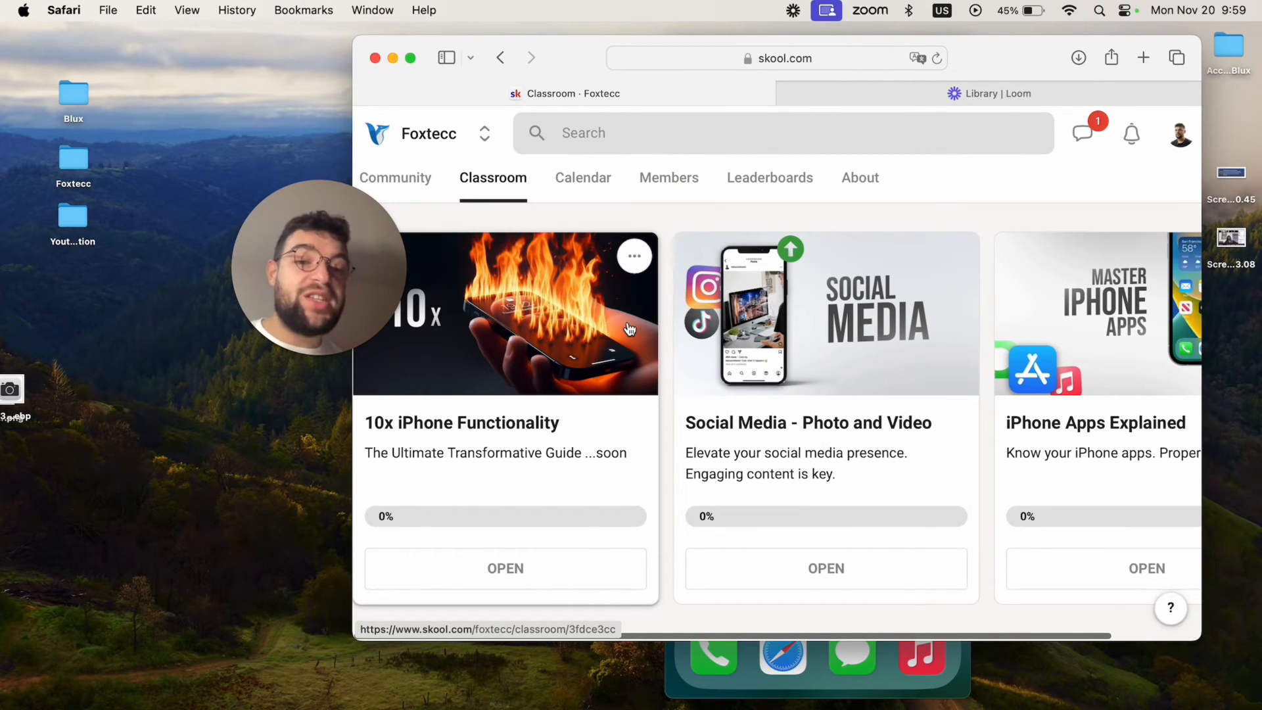
{"action": "mouse_move", "coordinate": [395, 185]}
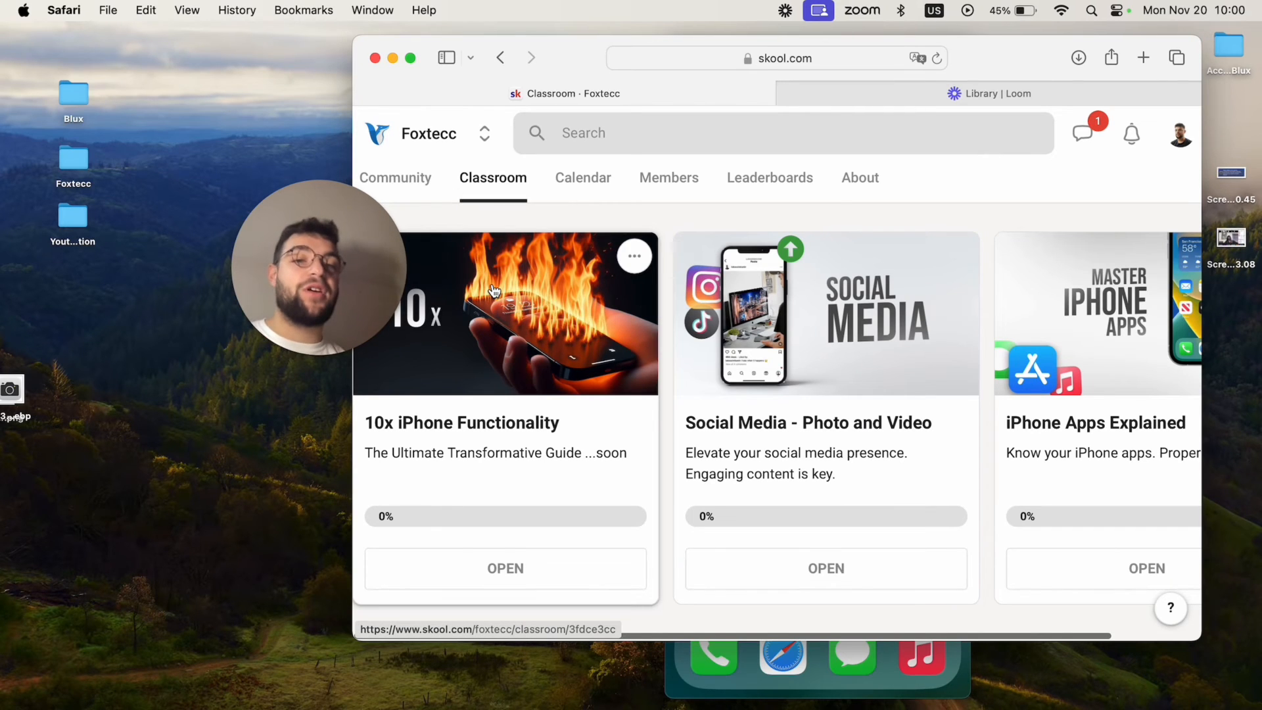
- In Skool, go via Community to Classroom and open the Clock lesson of iPhone Apps Explained
{"action": "left_click", "coordinate": [396, 178]}
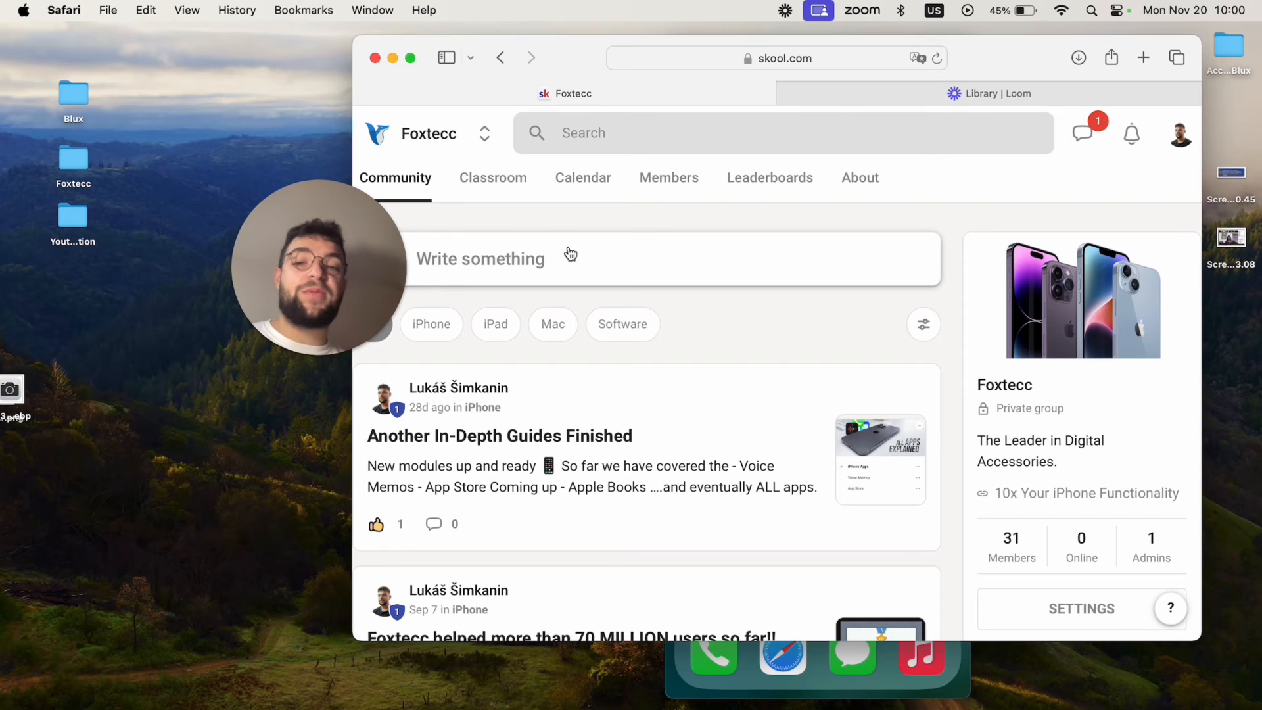
{"action": "left_click", "coordinate": [493, 177]}
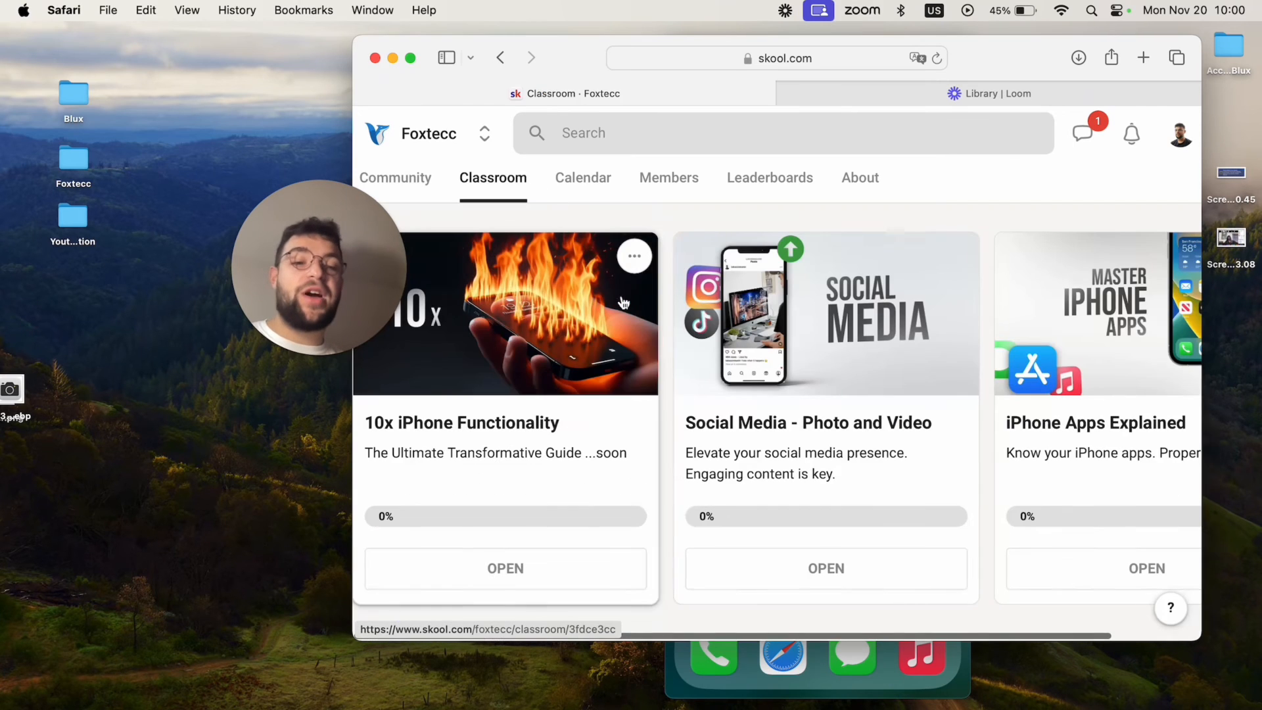
{"action": "mouse_move", "coordinate": [751, 372]}
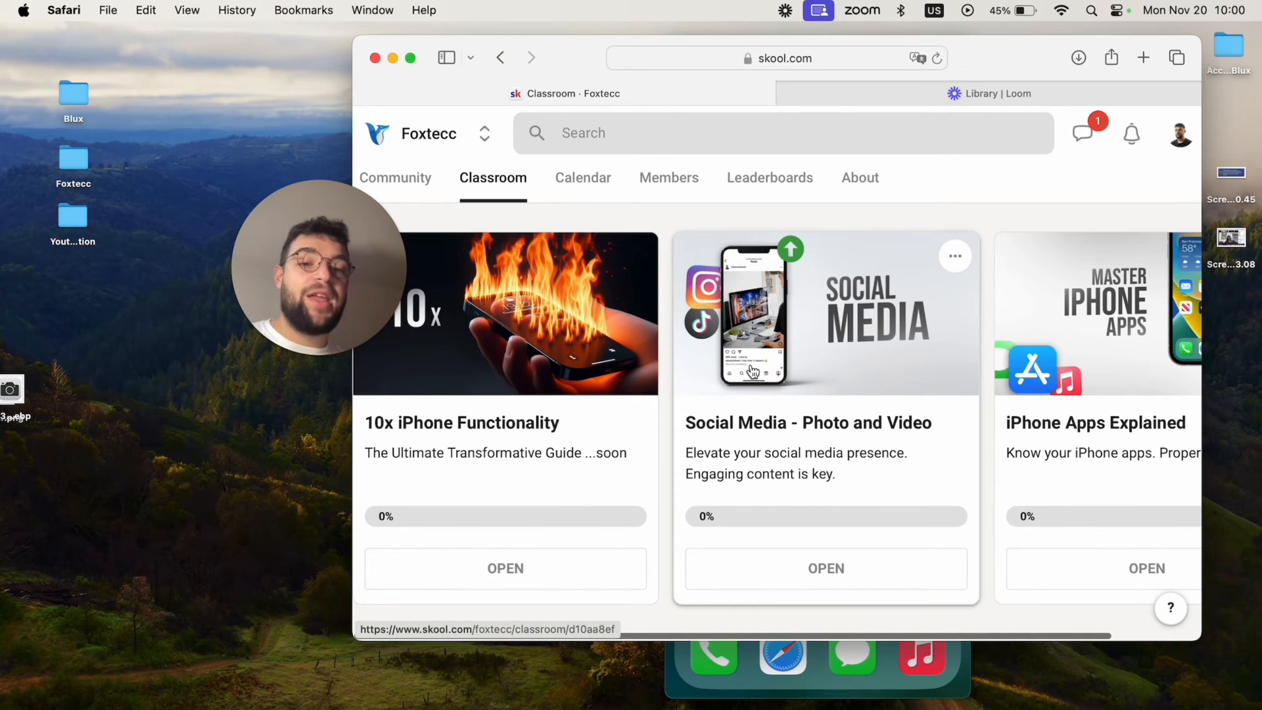
{"action": "scroll", "scroll_direction": "right", "scroll_amount": 3}
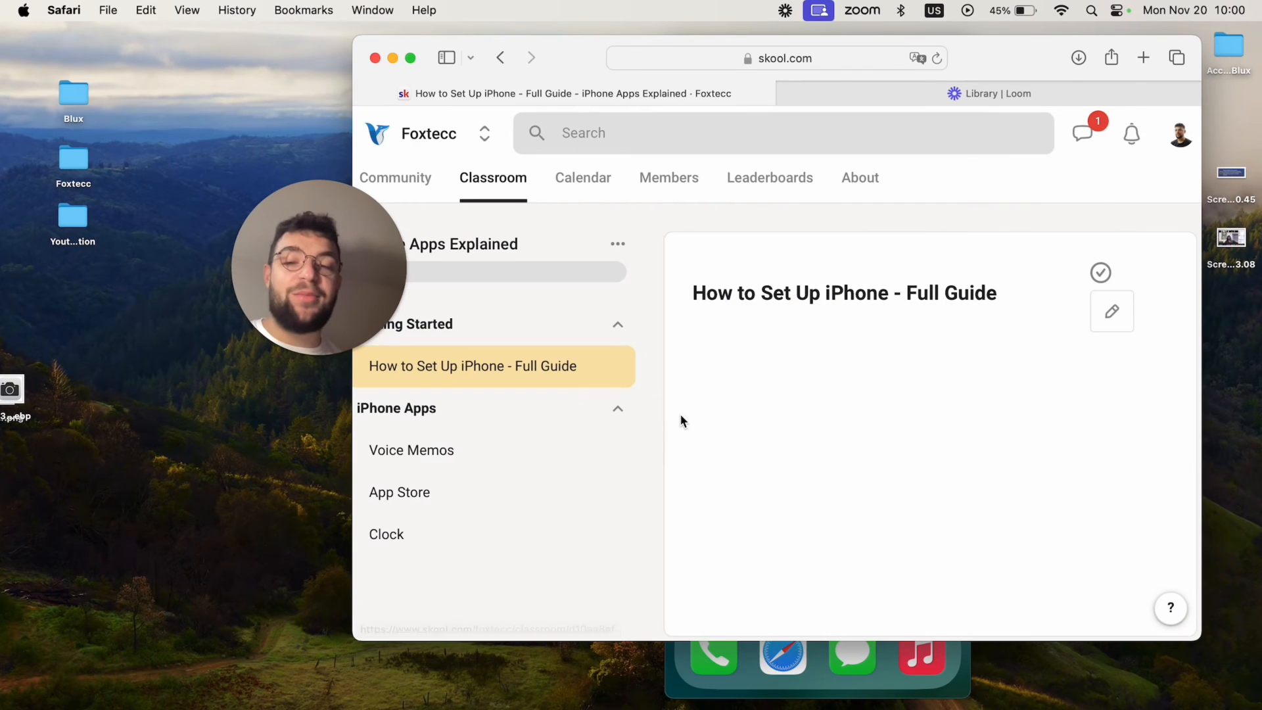
{"action": "left_click", "coordinate": [386, 533]}
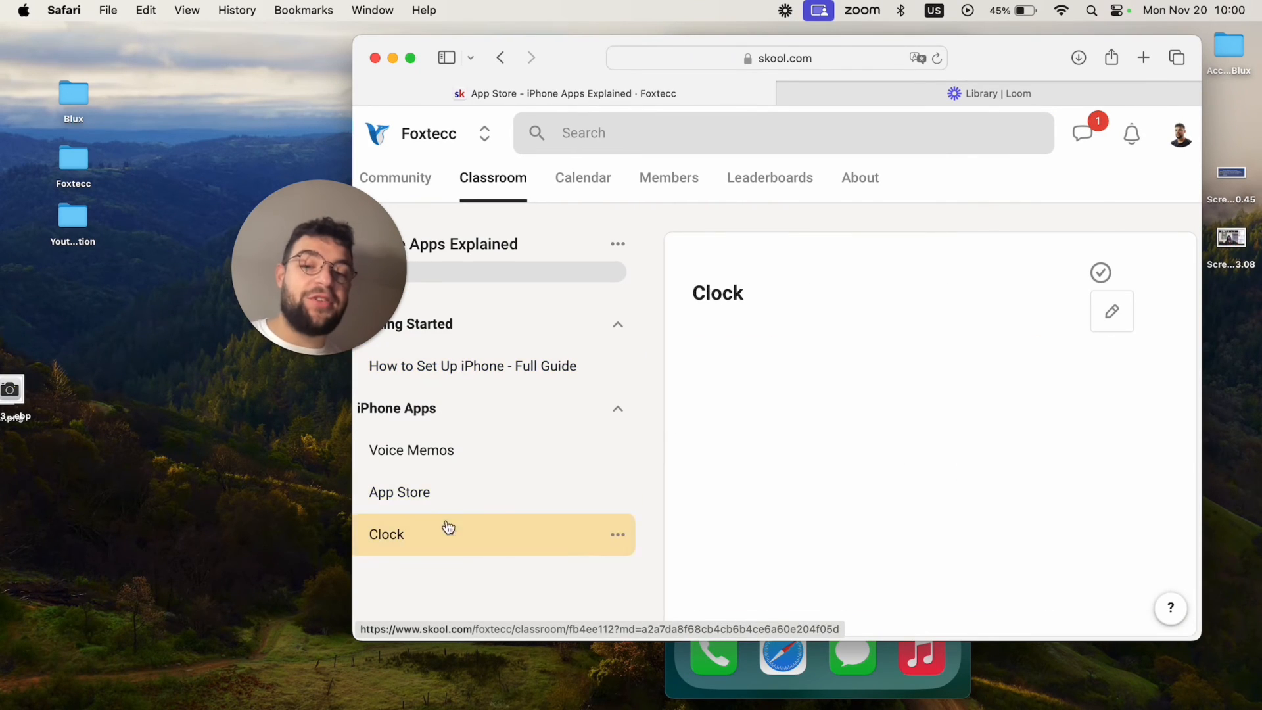
{"action": "left_click", "coordinate": [387, 534]}
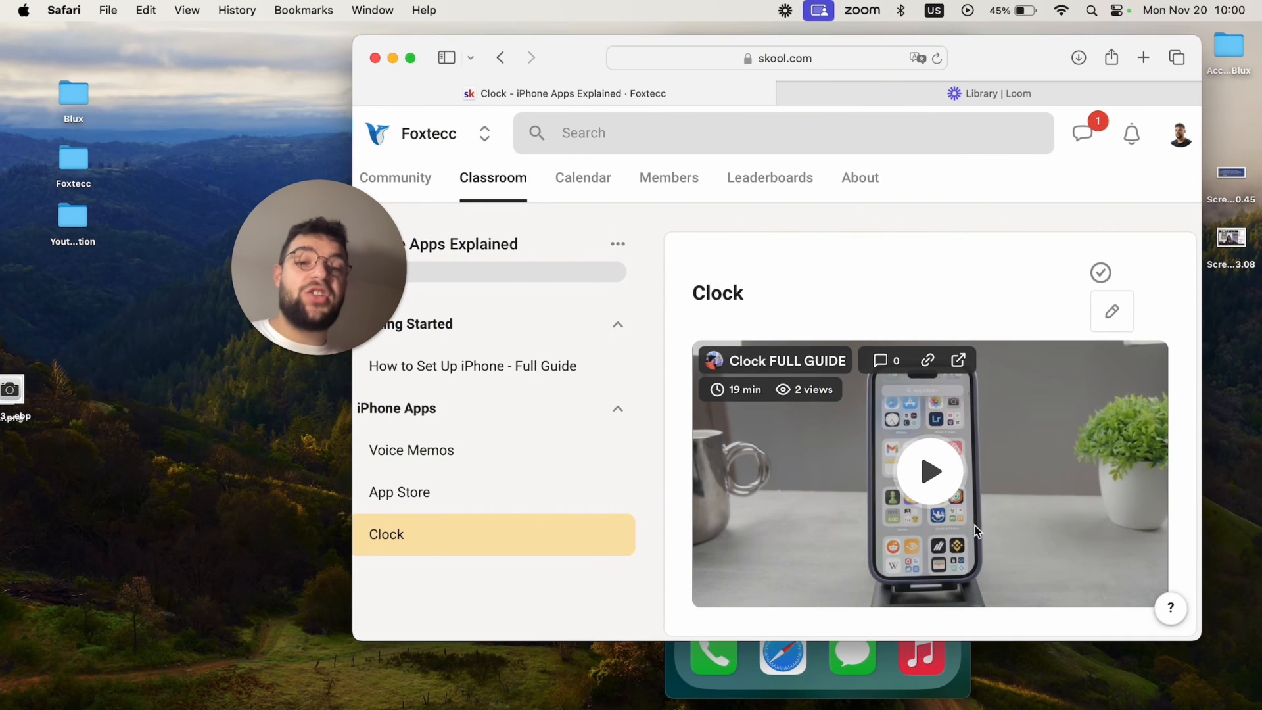
{"action": "mouse_move", "coordinate": [857, 342]}
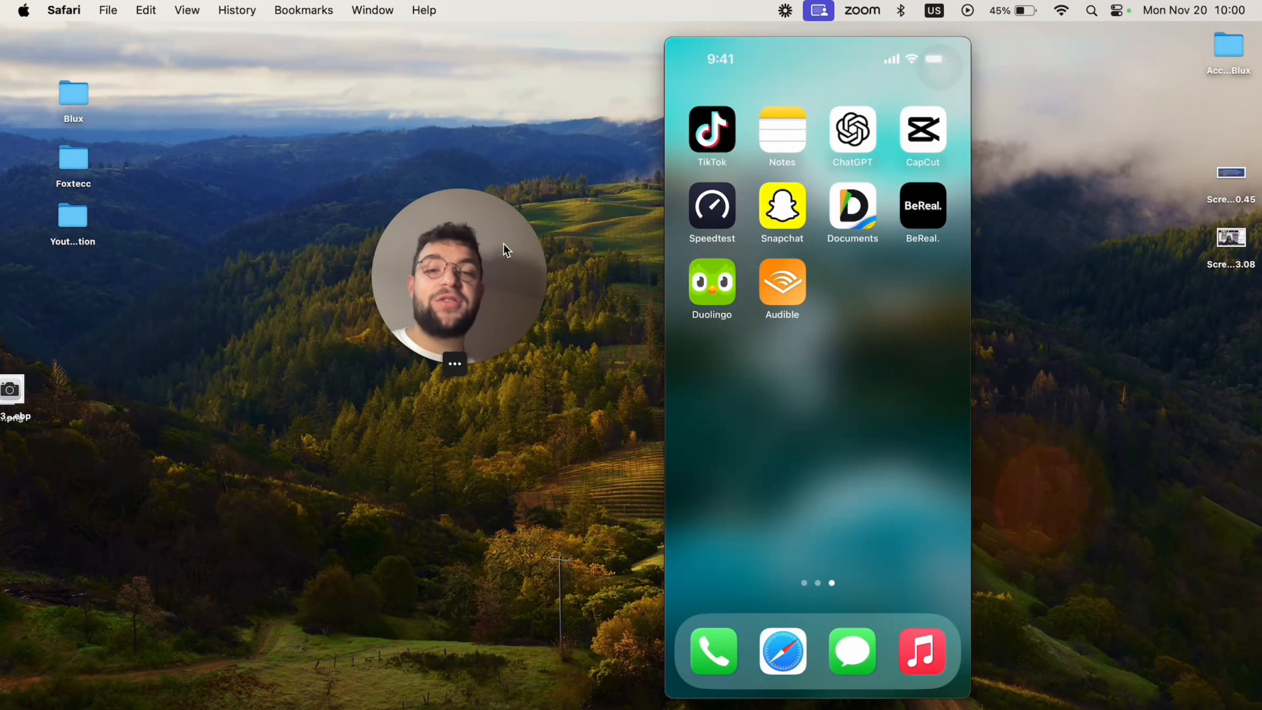
{"action": "mouse_move", "coordinate": [1002, 245]}
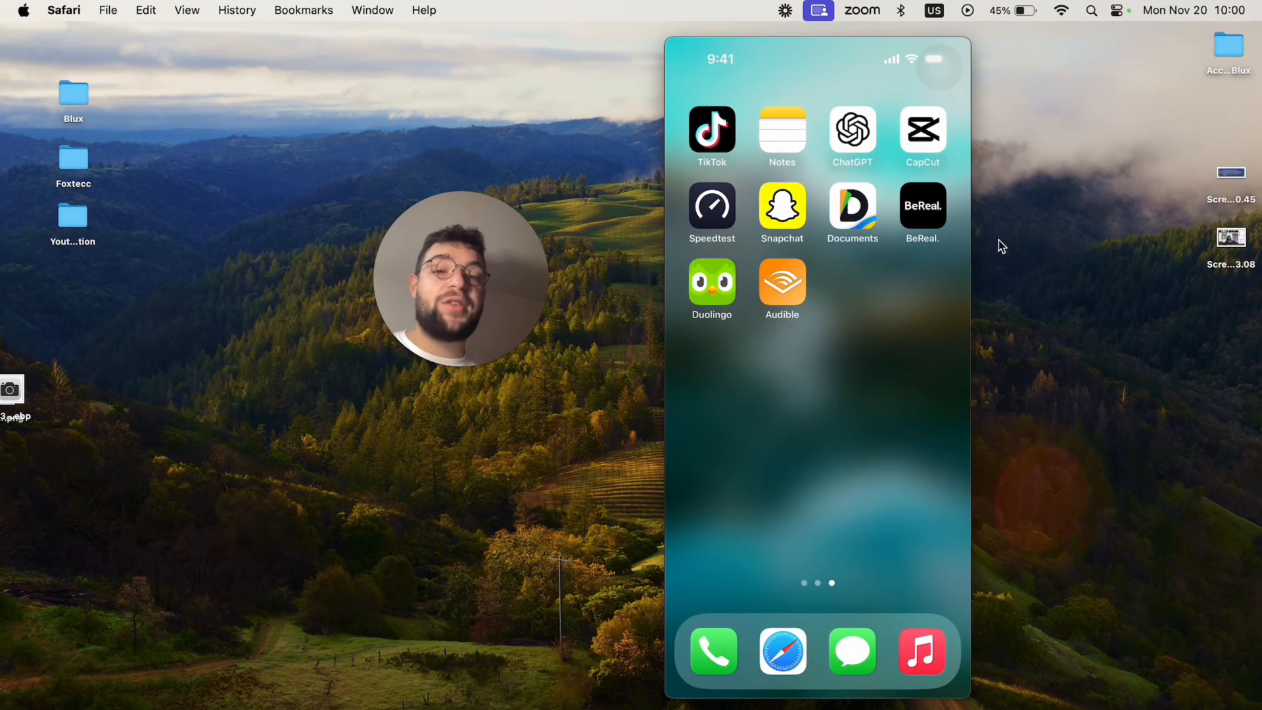